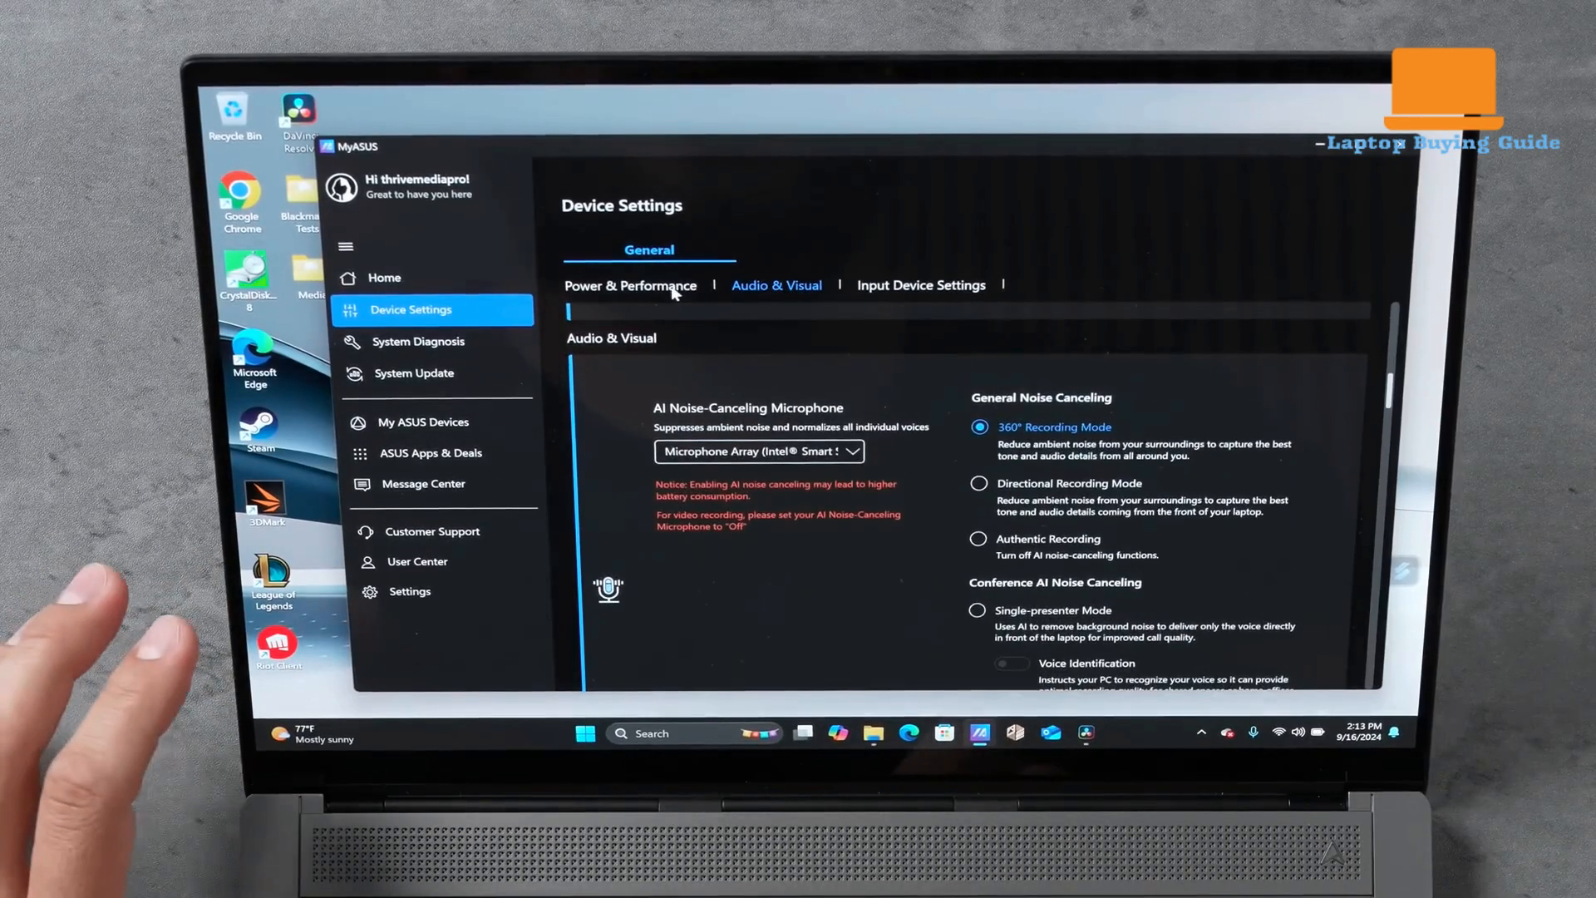
Step: Scroll up Device Settings and return to the Zenbook S 14 home dashboard
scroll(up, 3)
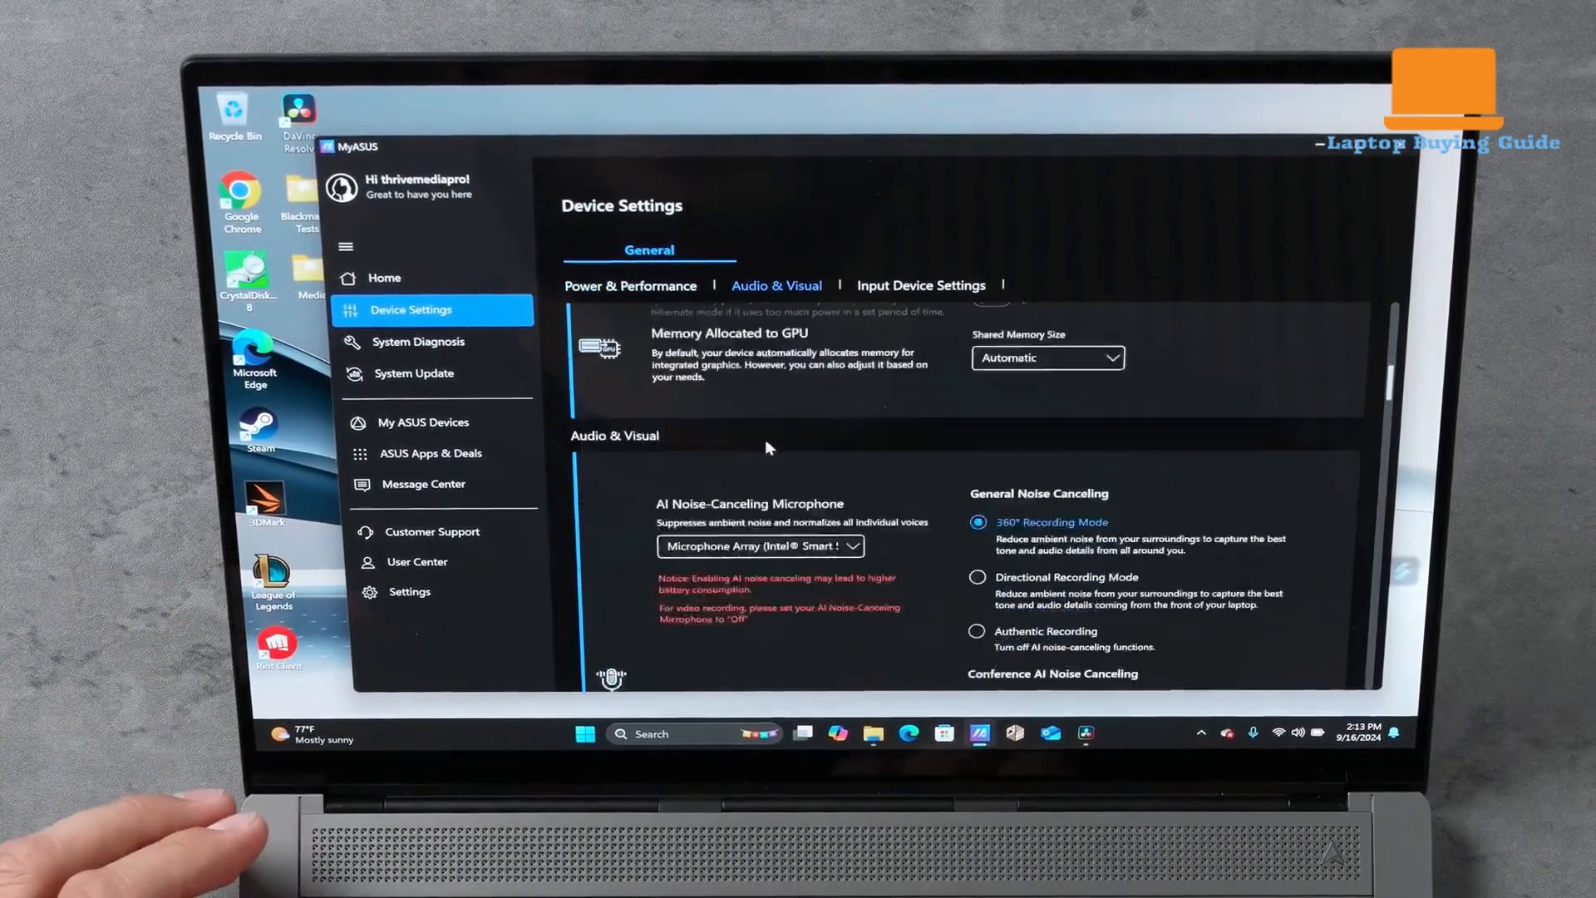
click(384, 277)
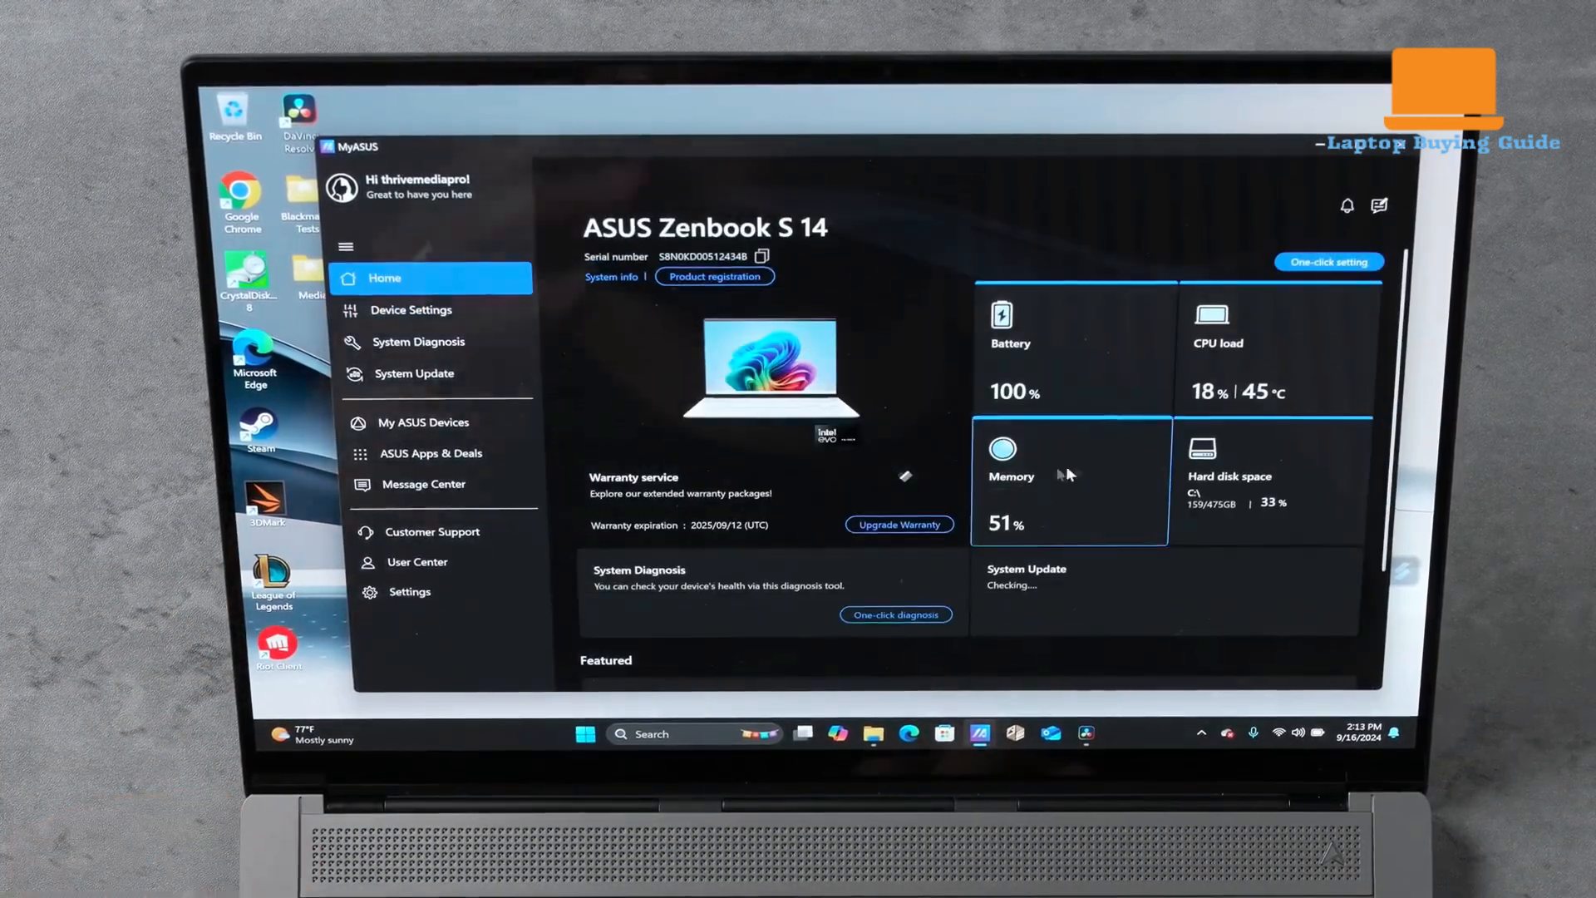